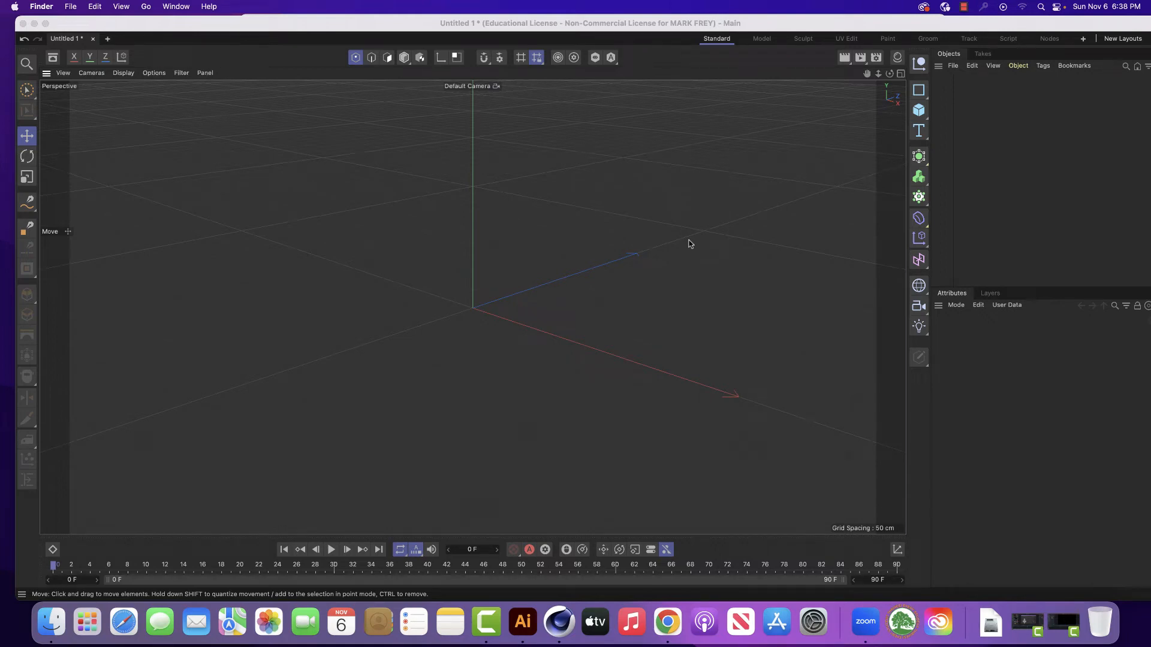
- Add a Helix spline with default 200 cm radius, 720° end angle and 200 cm height
left_click(918, 89)
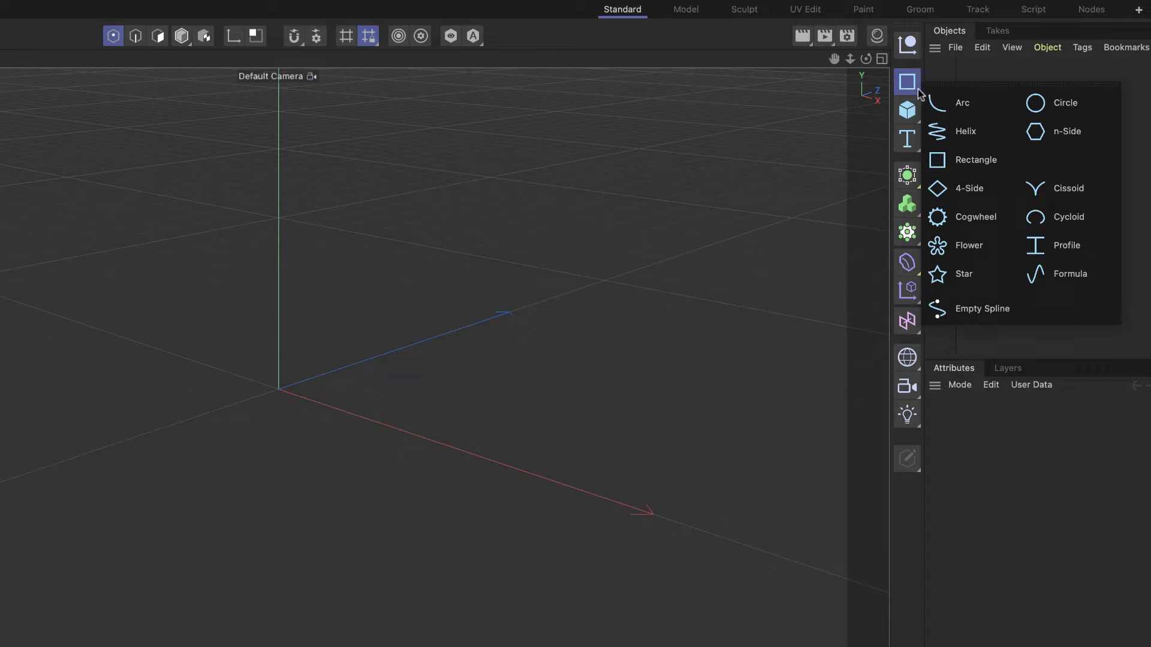
mouse_move(965, 131)
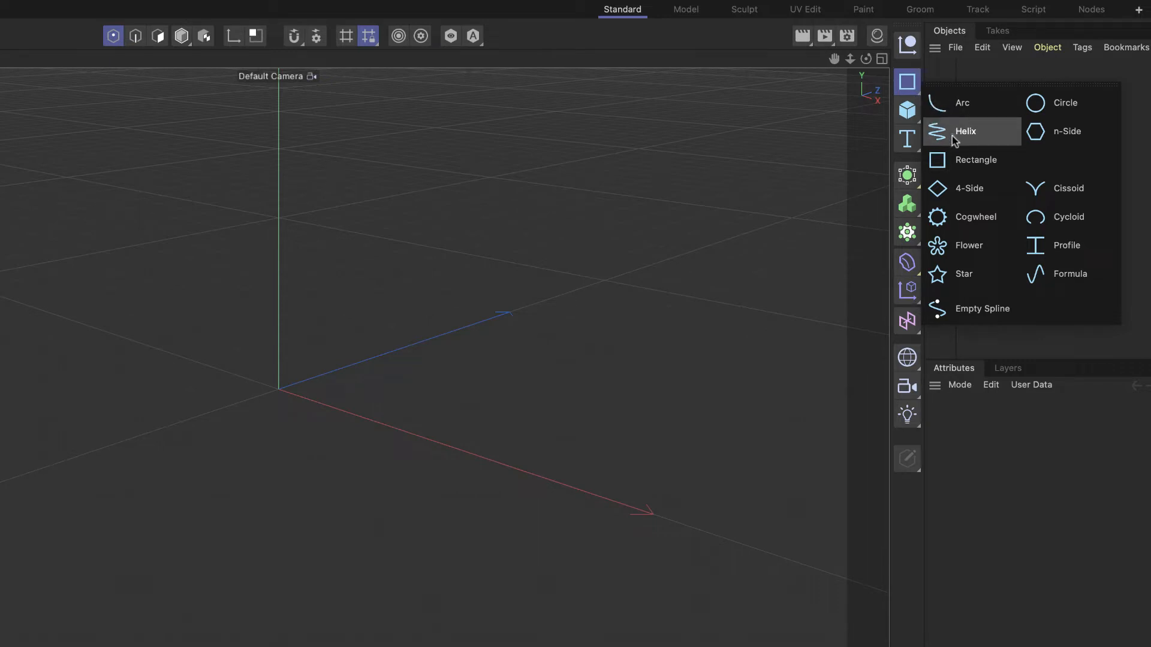
left_click(965, 130)
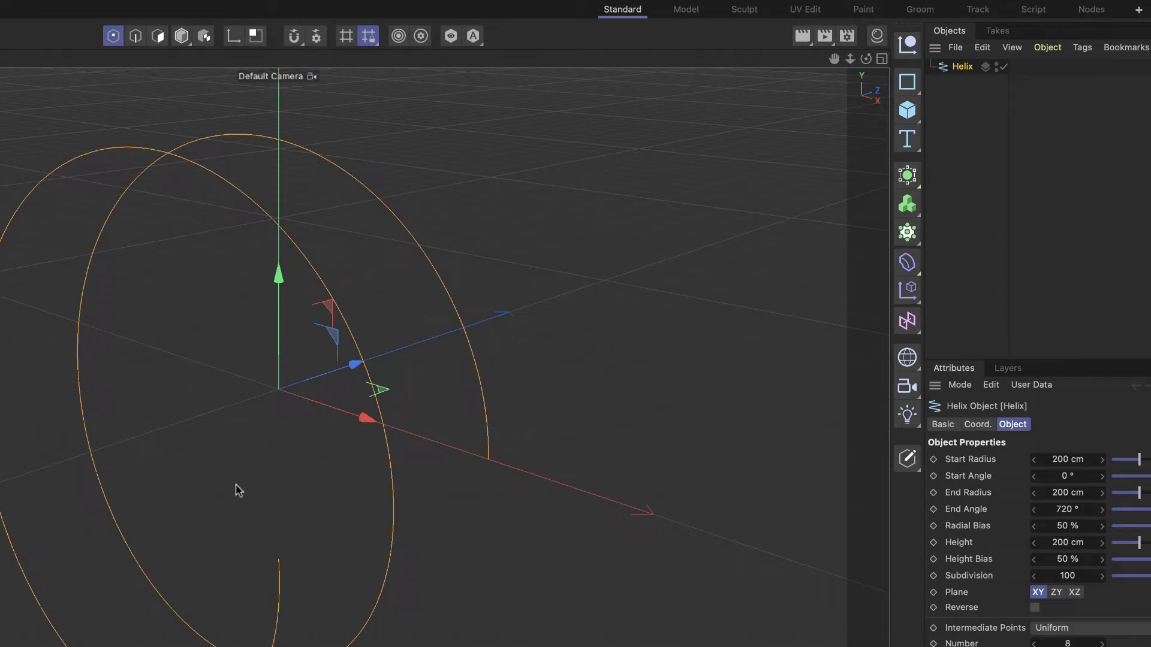
mouse_move(492, 150)
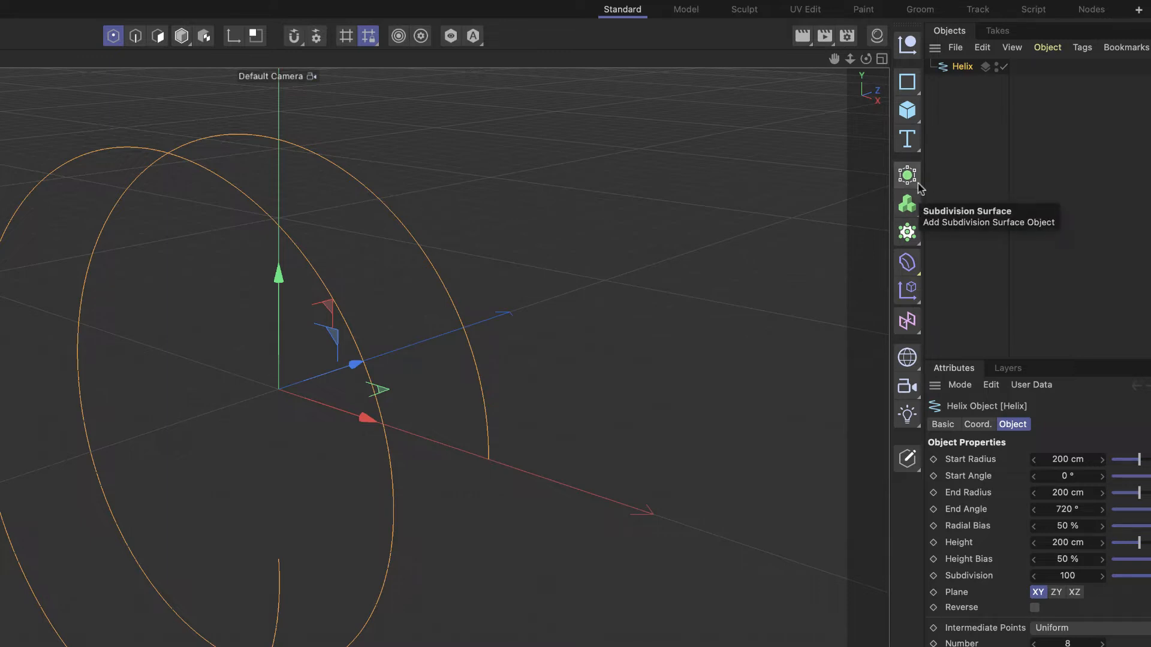
- Add a Lathe generator and parent the Helix under it as its profile
left_click(906, 175)
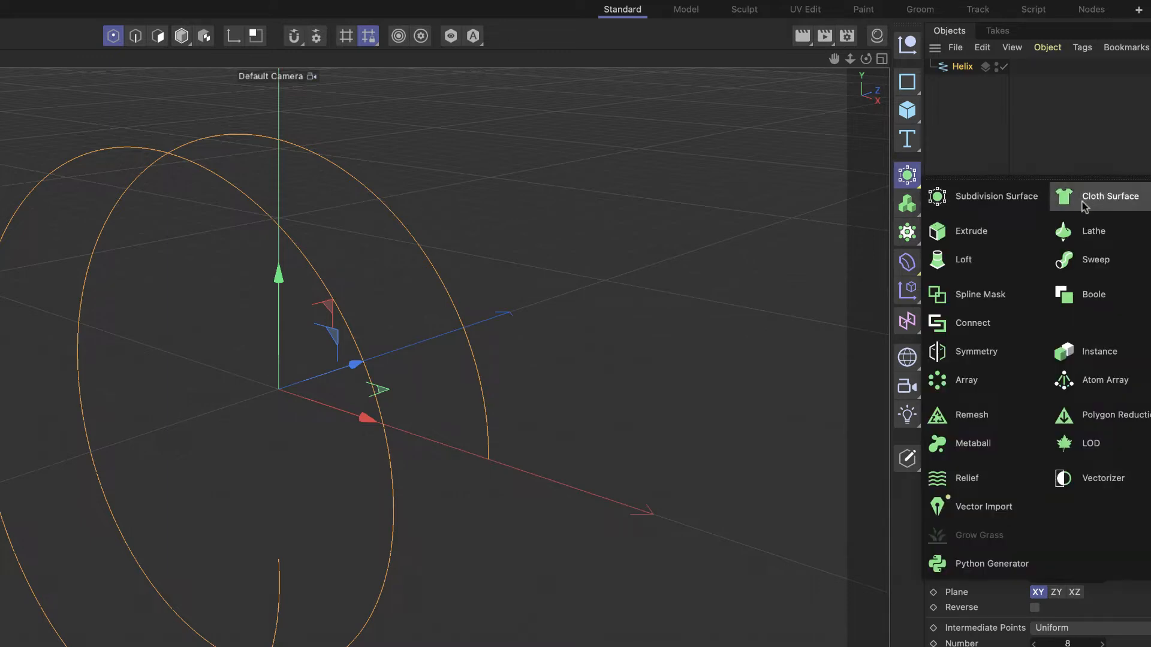
mouse_move(1093, 232)
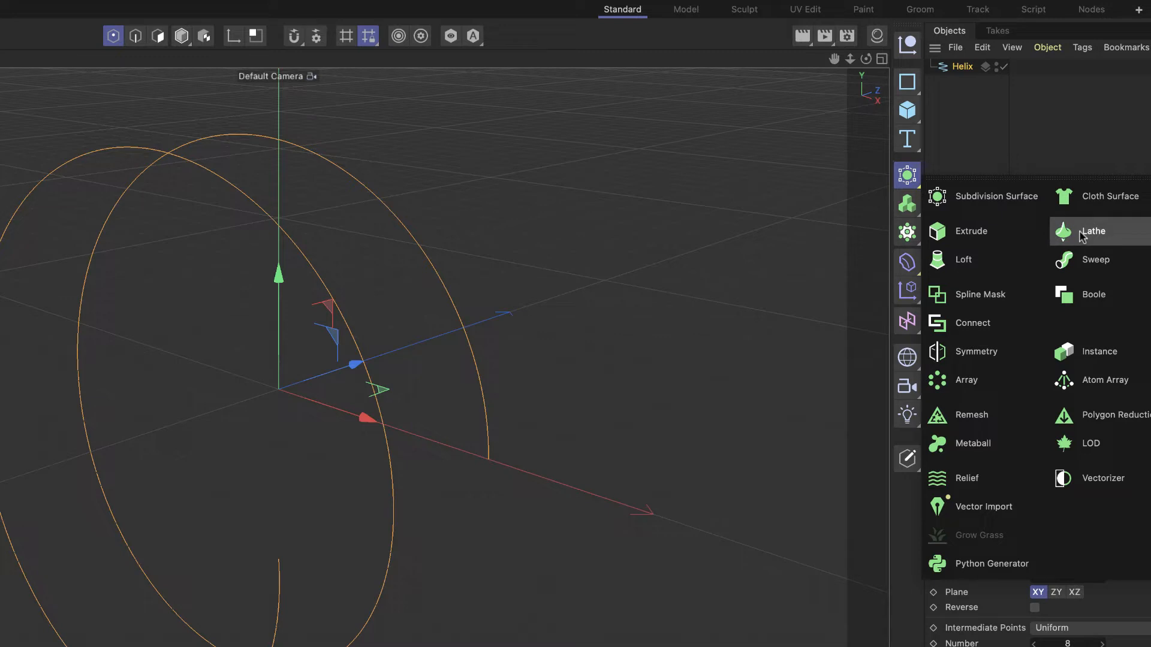
left_click(1092, 230)
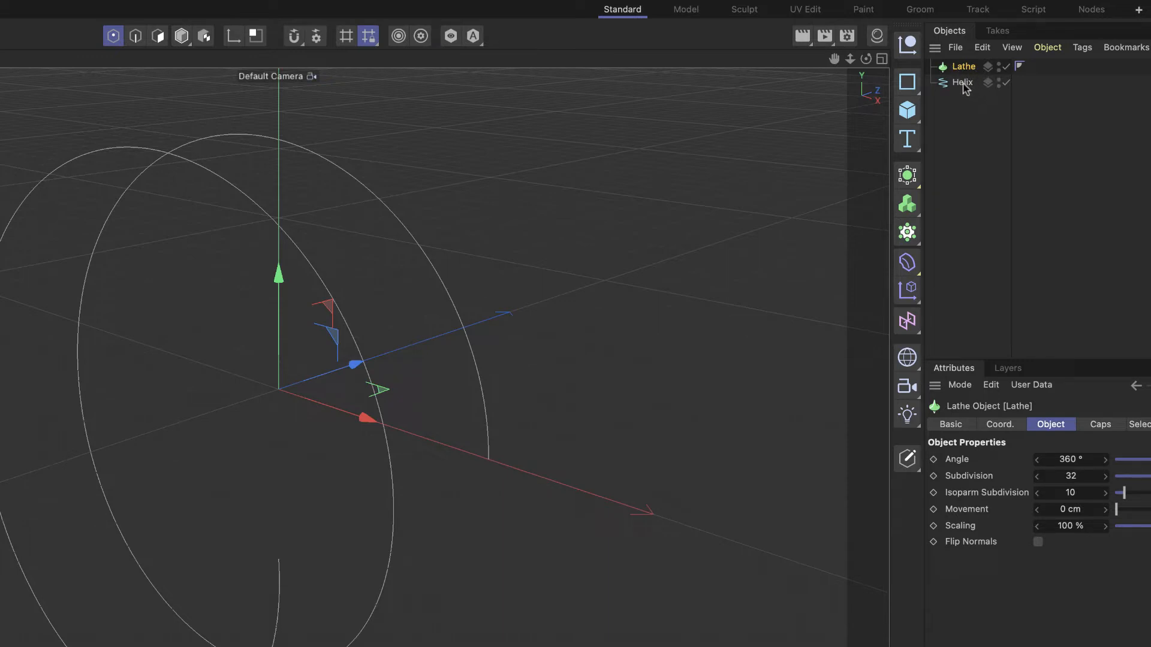
mouse_move(963, 82)
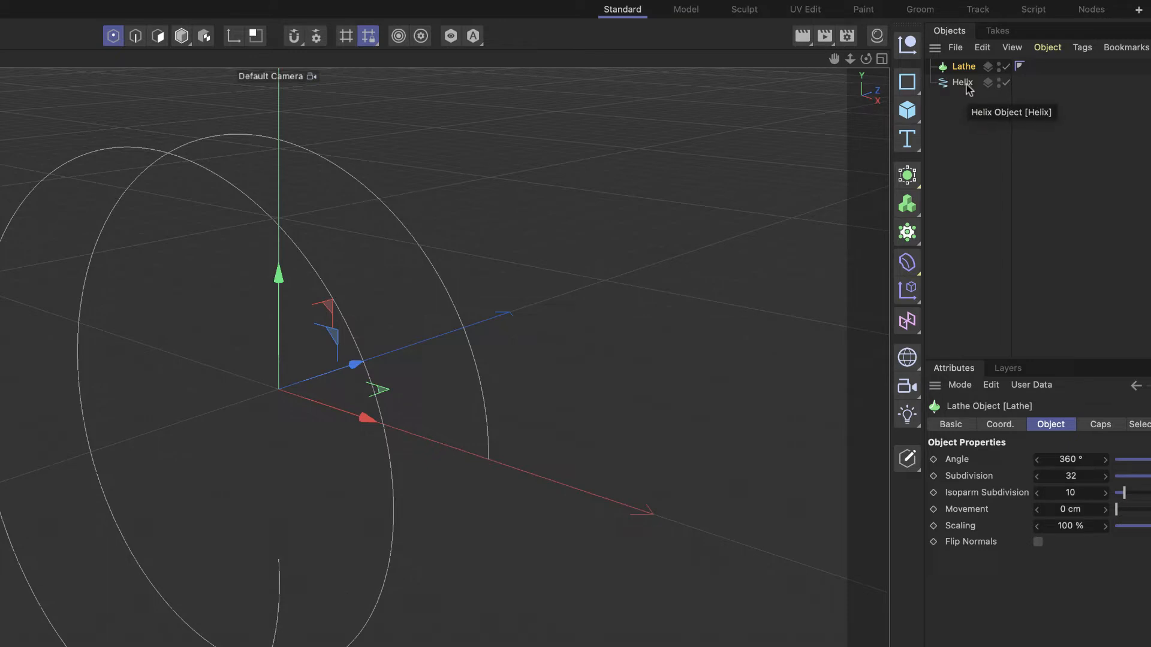
left_click(963, 66)
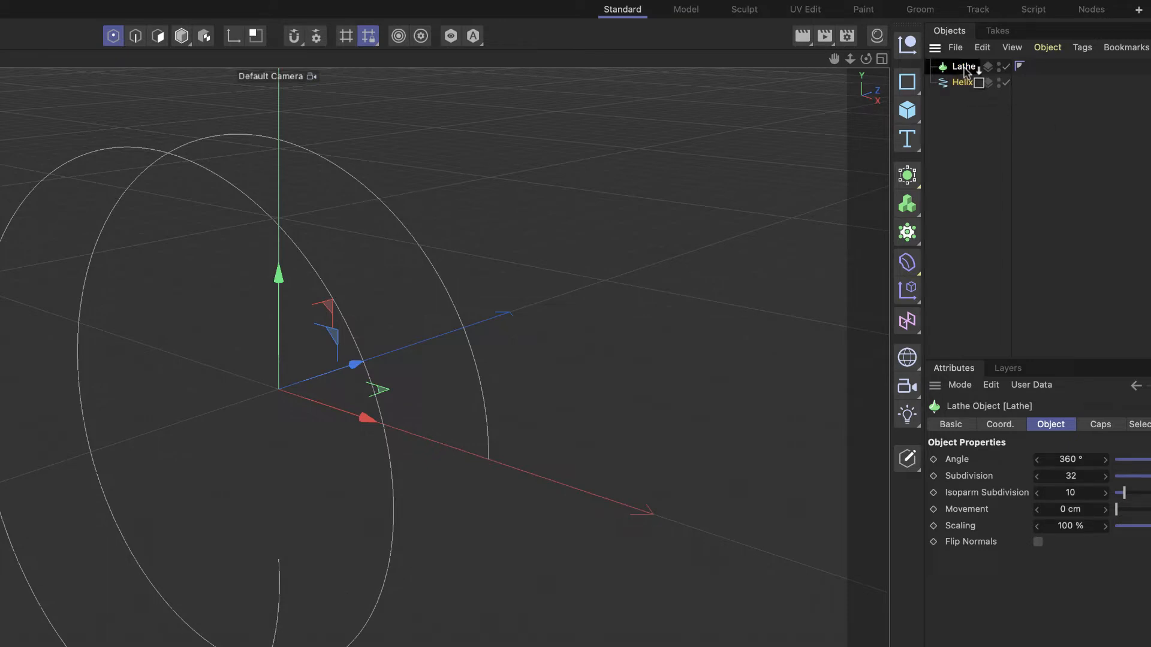
left_click(968, 82)
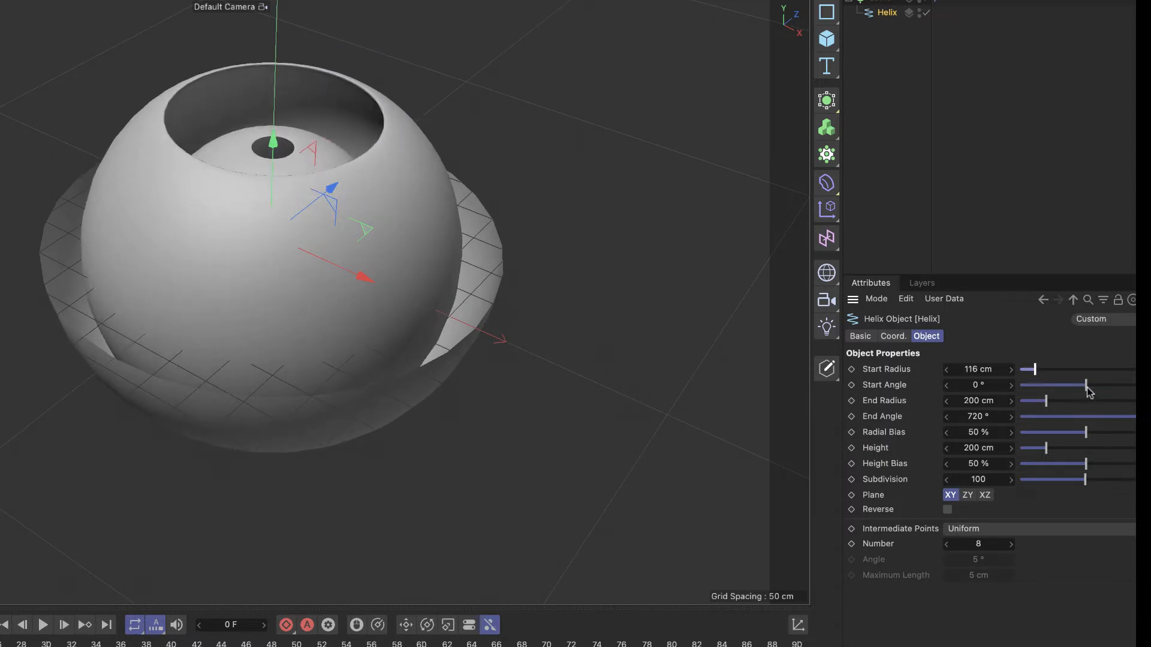
- Set the Helix start angle -86°, end angle 160°, radial bias 36% and height 162 cm
left_click_drag(1086, 386, 1049, 385)
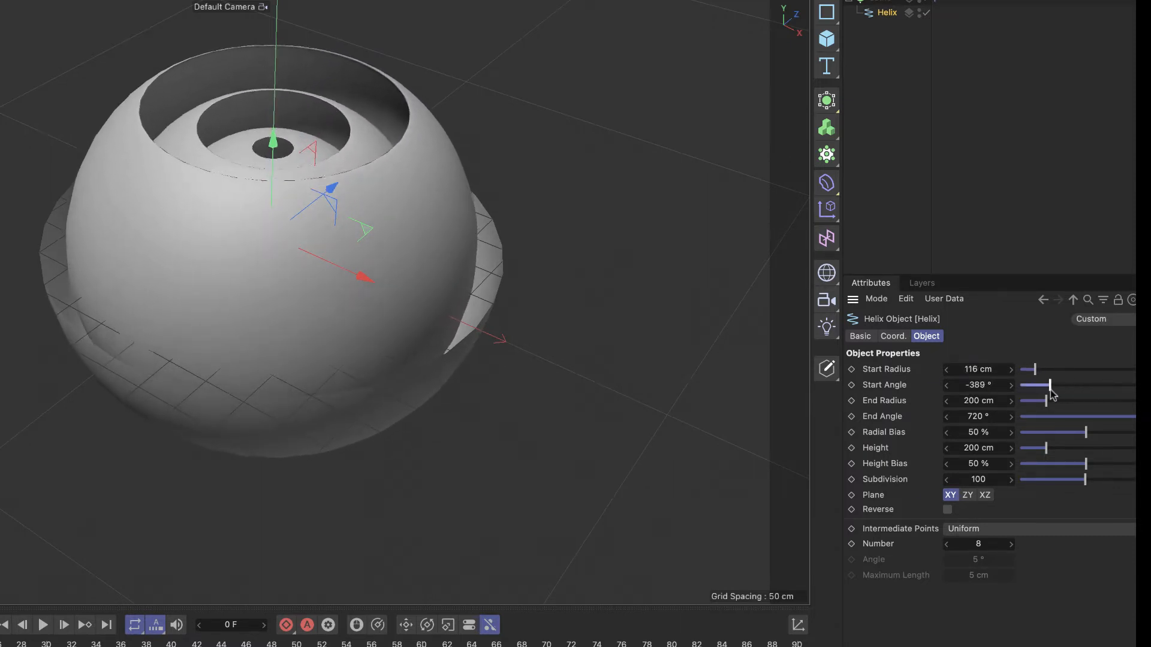
left_click_drag(1105, 416, 1079, 416)
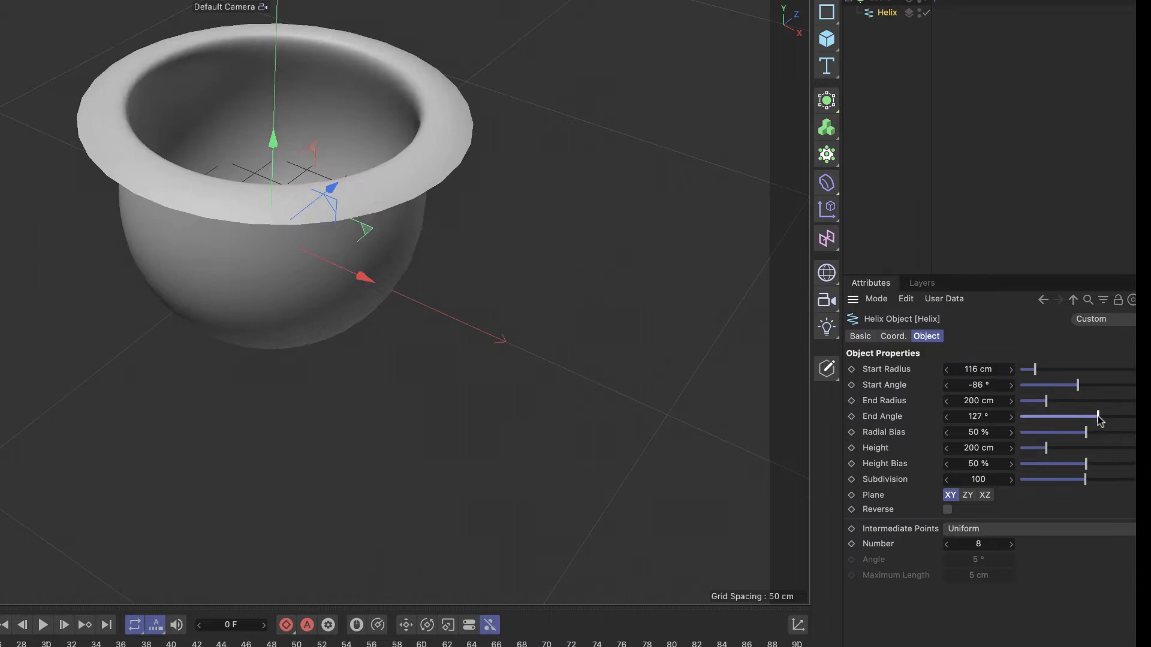
left_click_drag(1094, 416, 1084, 416)
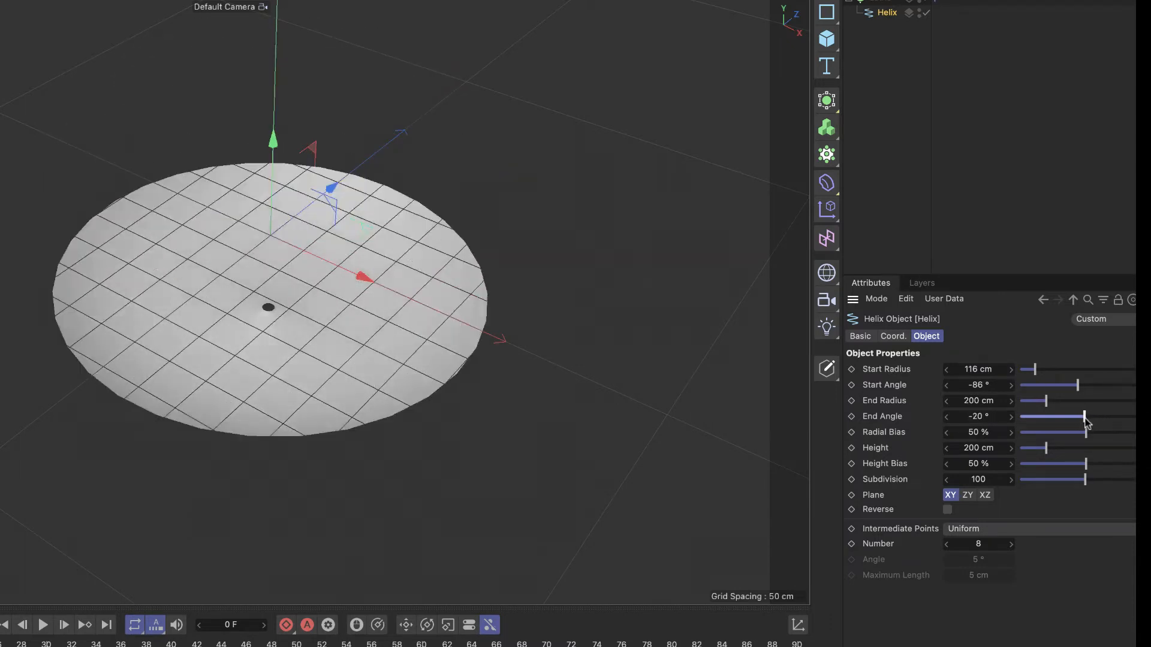
left_click_drag(1084, 416, 1097, 416)
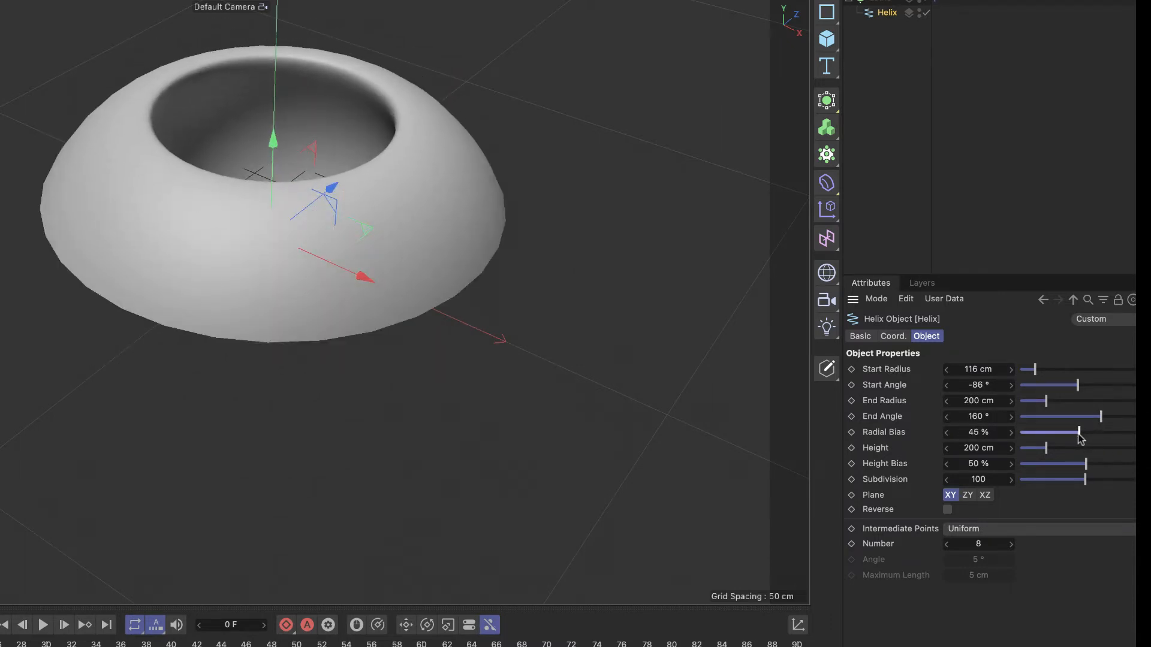
left_click_drag(1079, 448, 1039, 448)
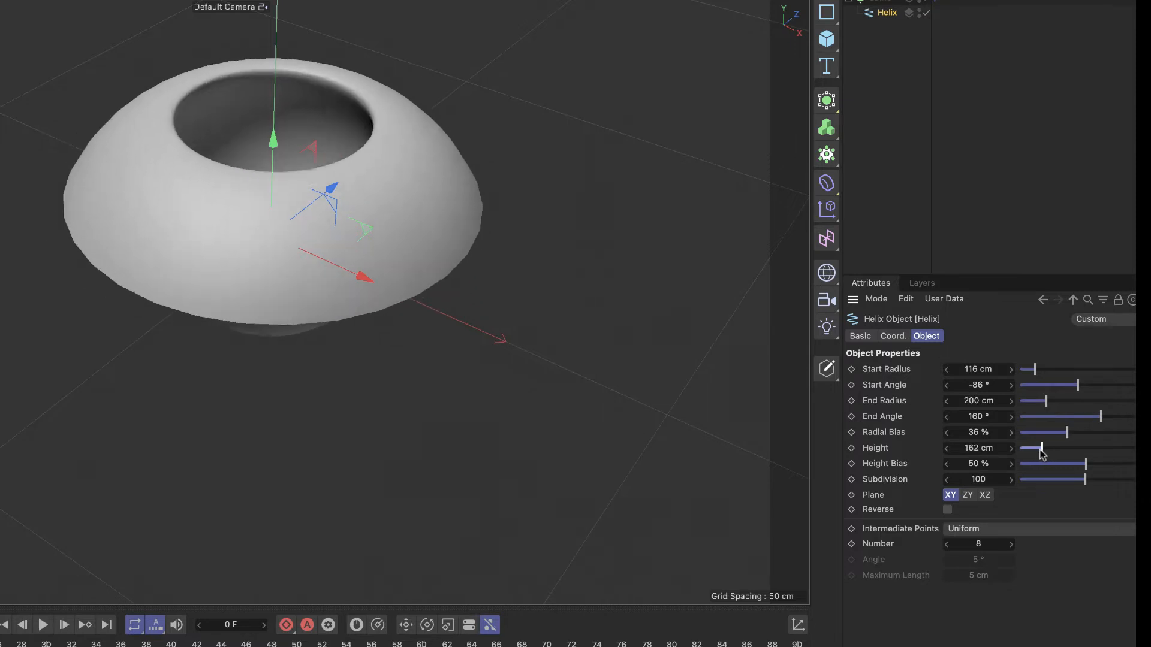
left_click_drag(1039, 448, 1051, 448)
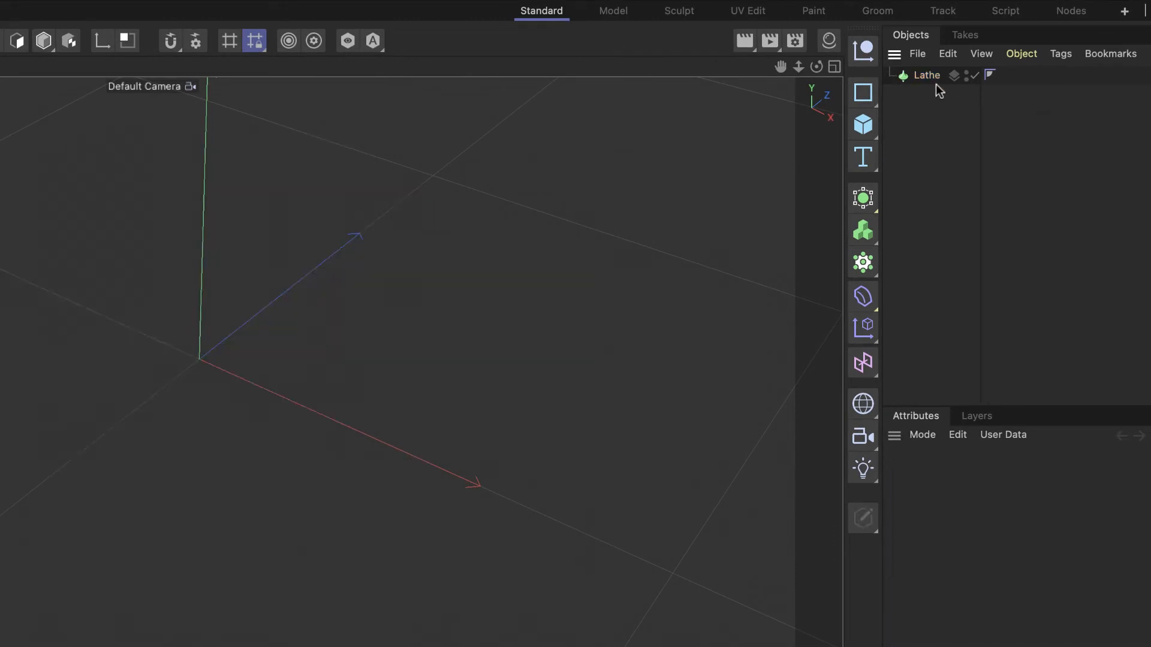
- Add a Flower spline and a Lathe generator, then nest the Flower under the Lathe
left_click(863, 92)
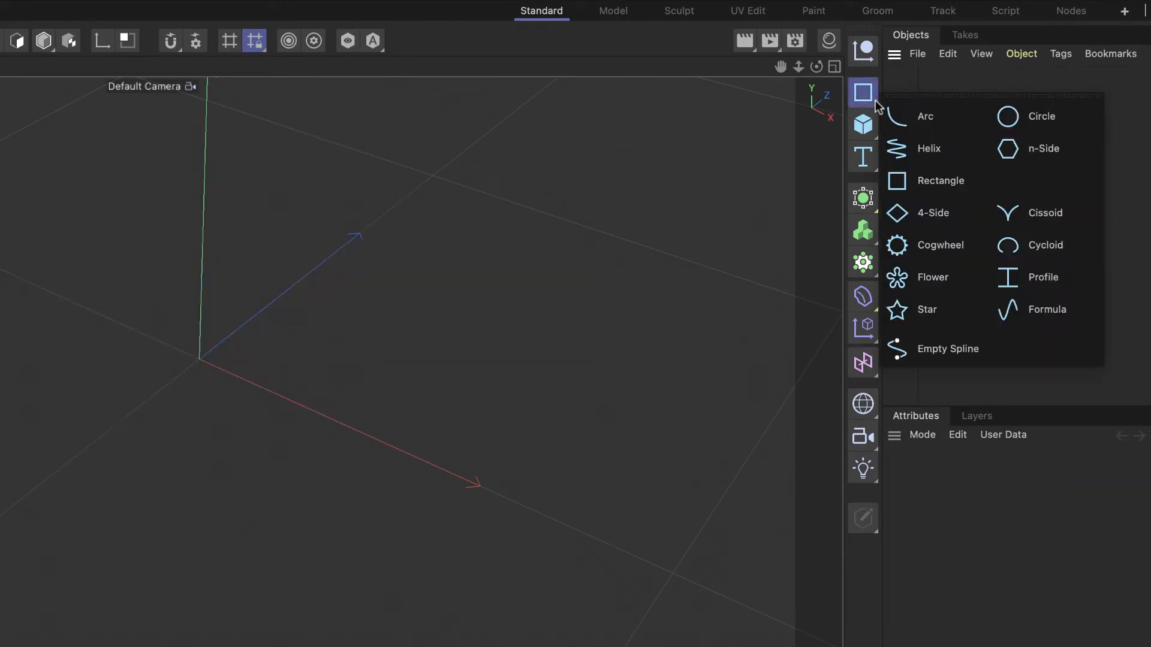
mouse_move(933, 278)
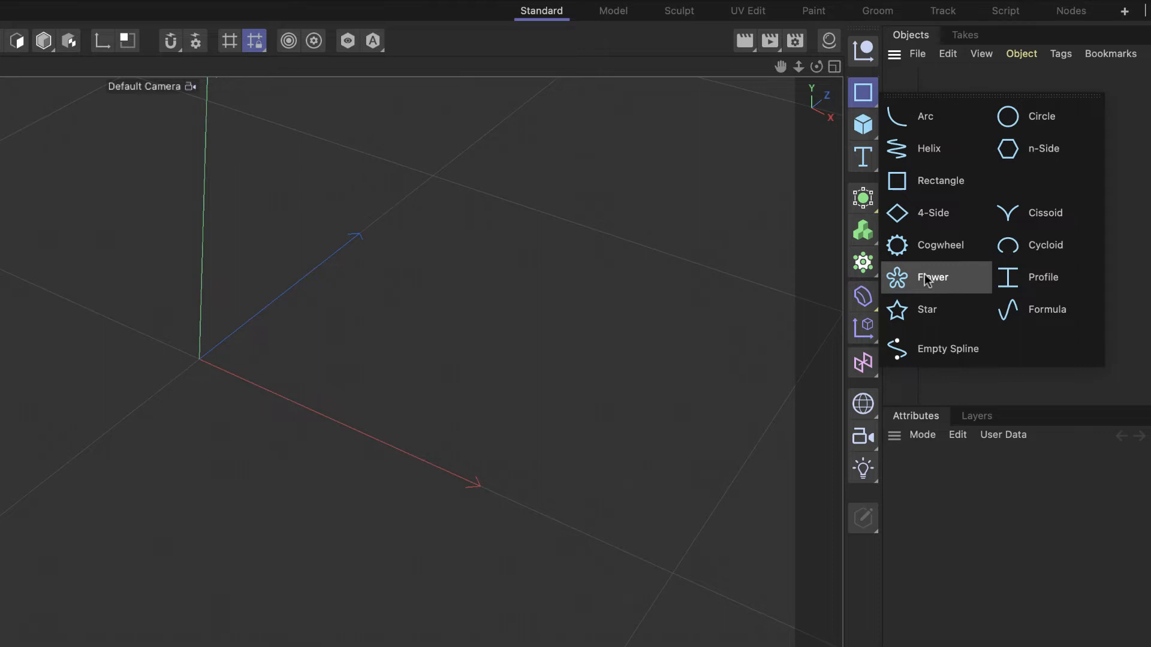
left_click(931, 277)
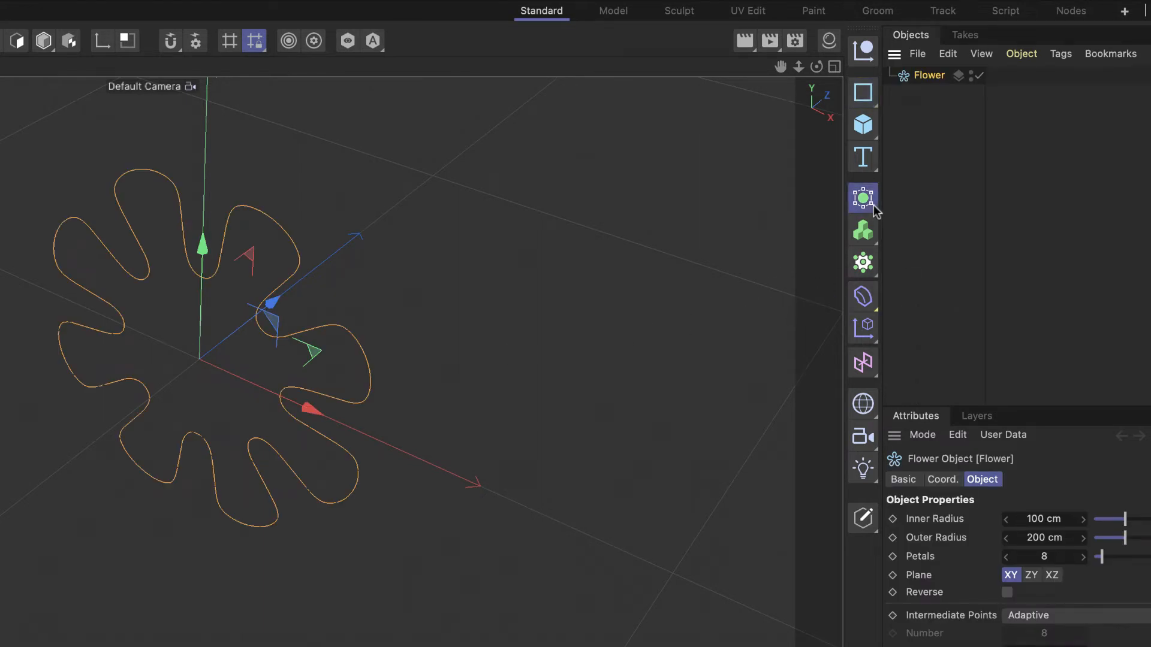
left_click(863, 199)
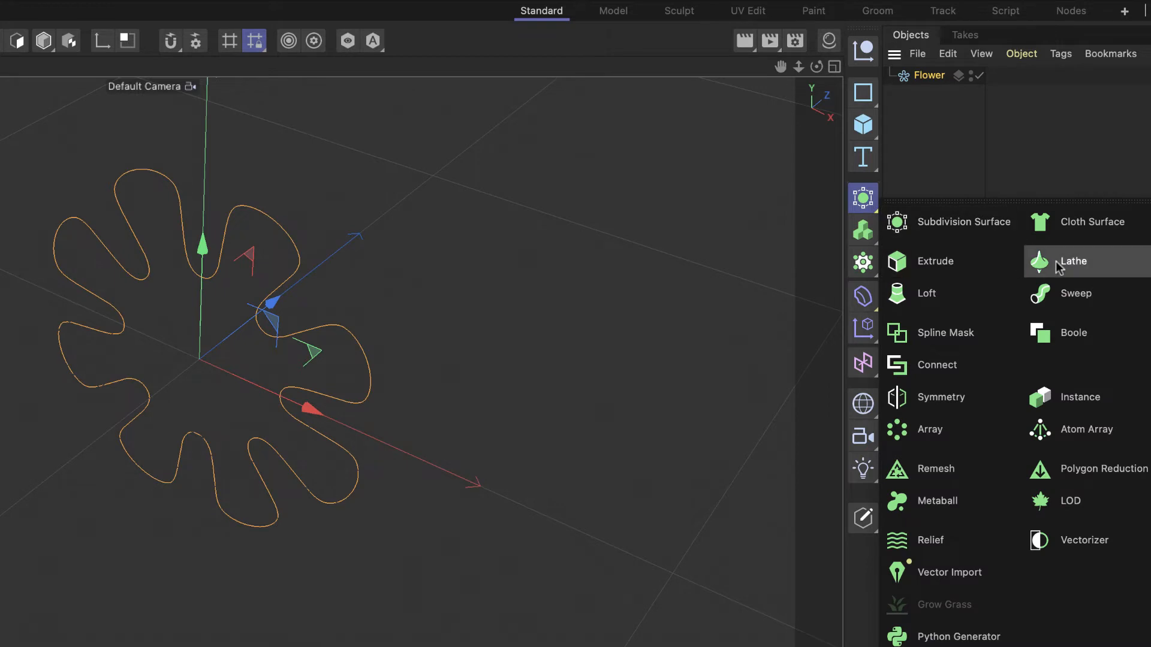
left_click(1072, 261)
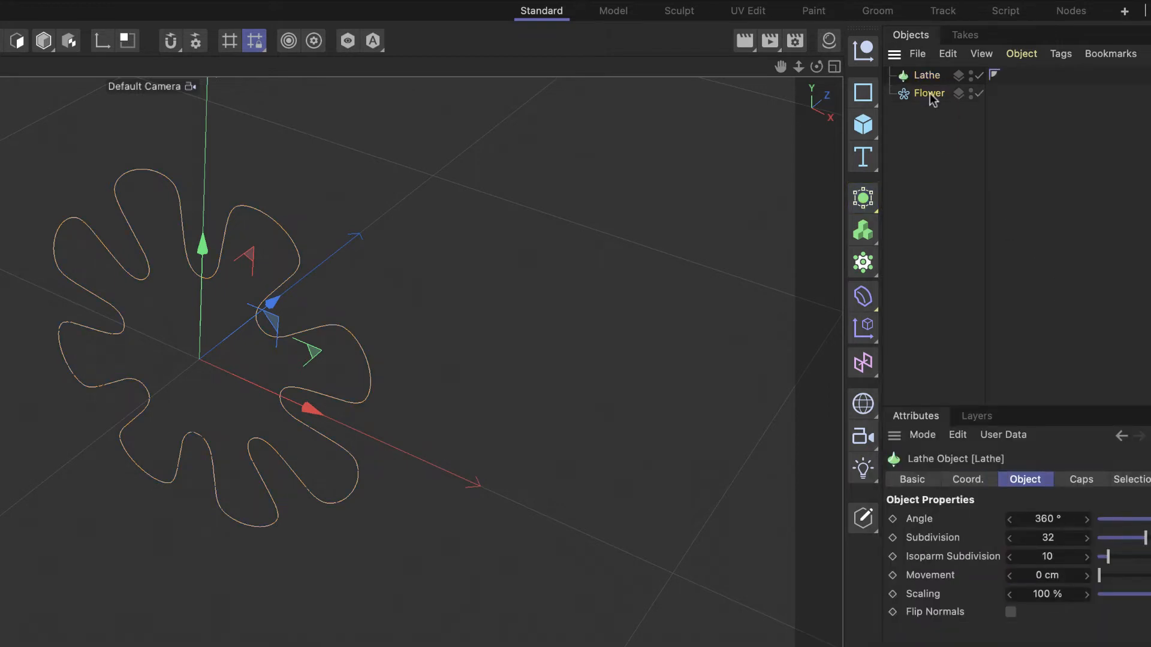
left_click(928, 75)
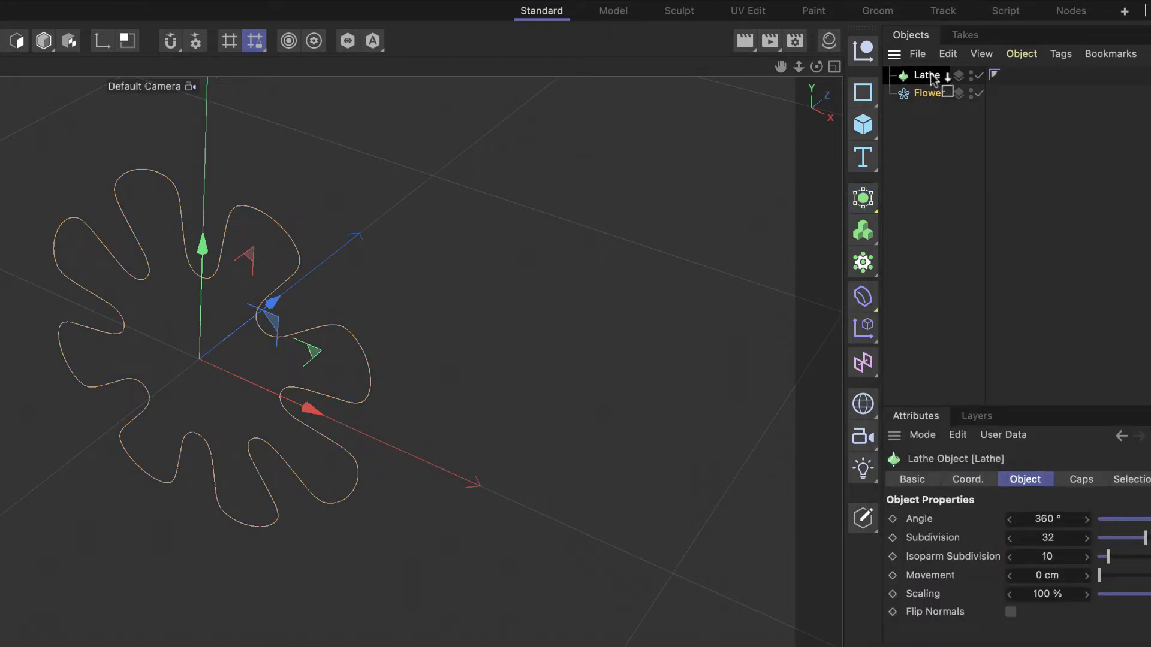
left_click(938, 93)
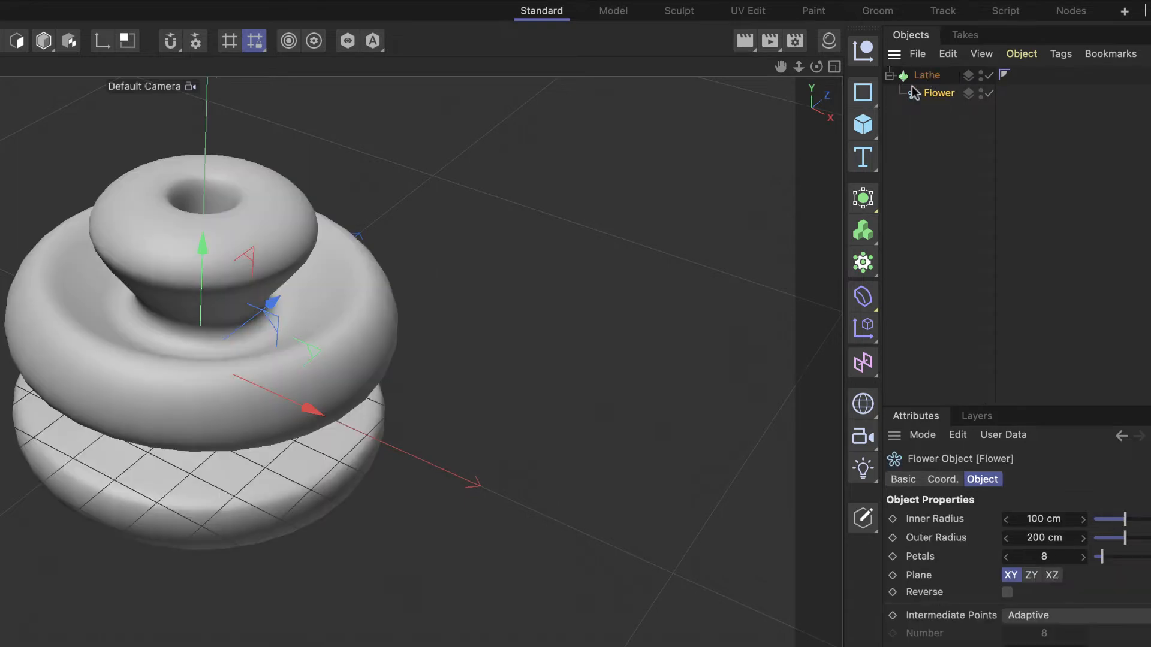
- Reduce the Flower spline's inner radius to about 27 cm
left_click_drag(1122, 519, 1101, 519)
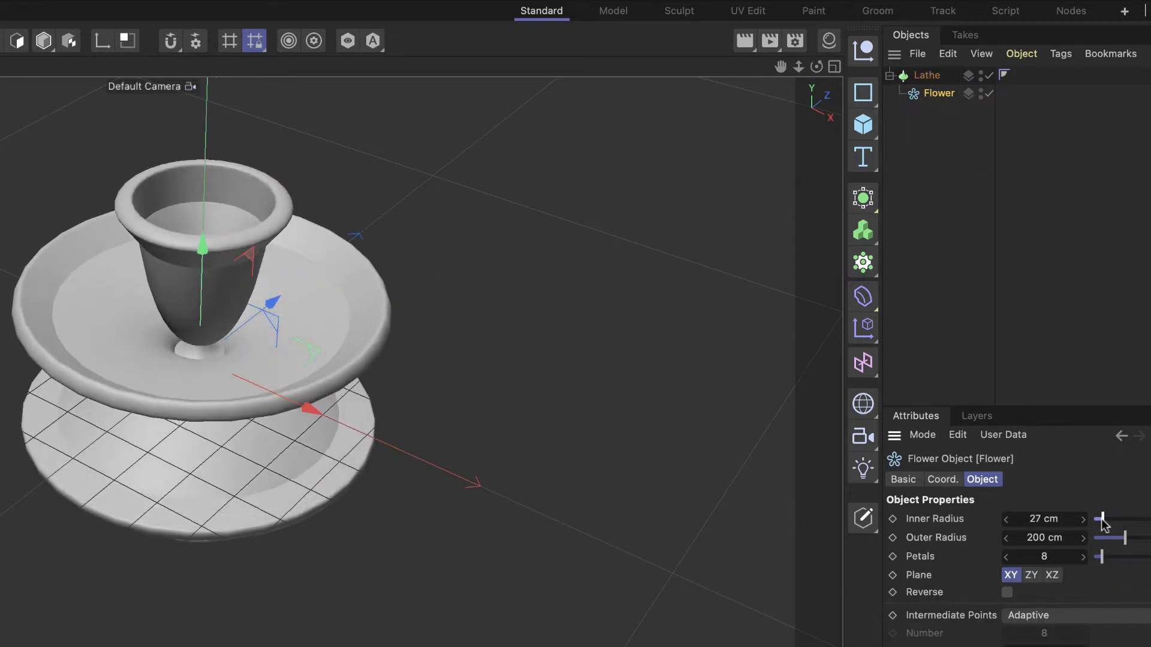
left_click_drag(1102, 519, 1098, 519)
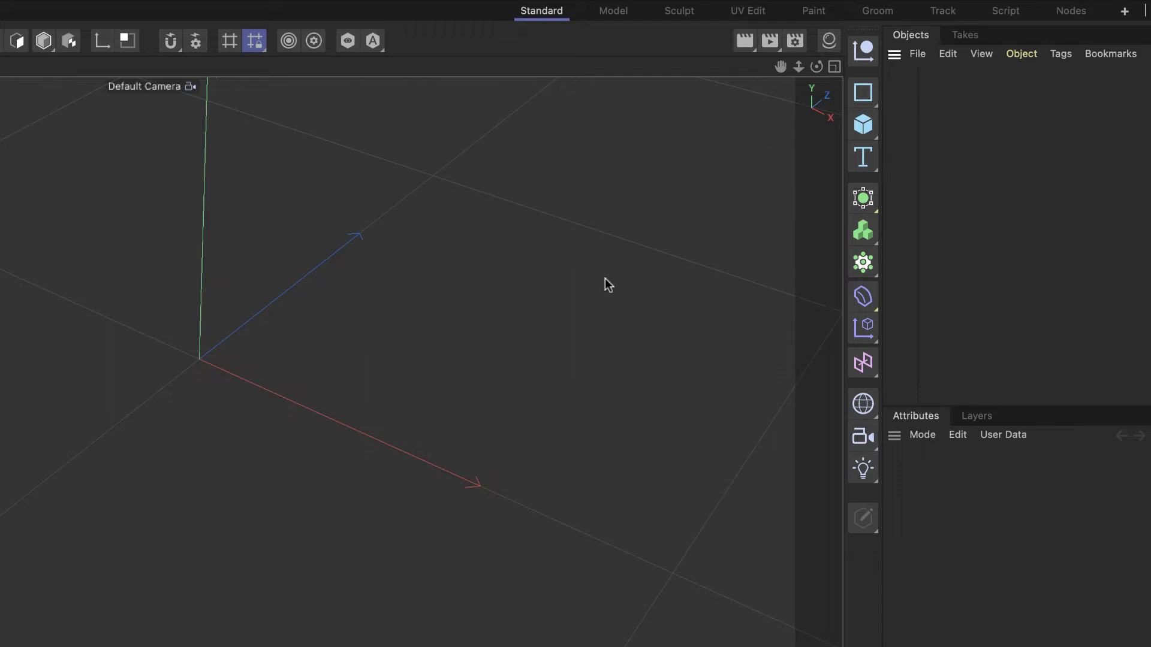
mouse_move(543, 269)
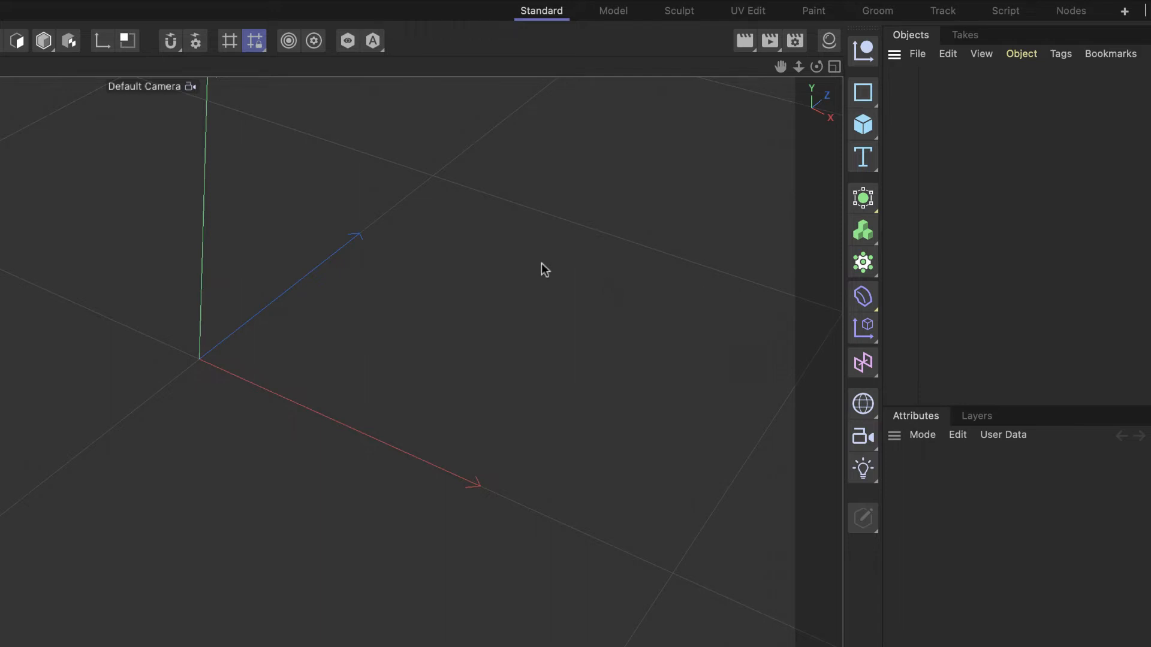
mouse_move(402, 267)
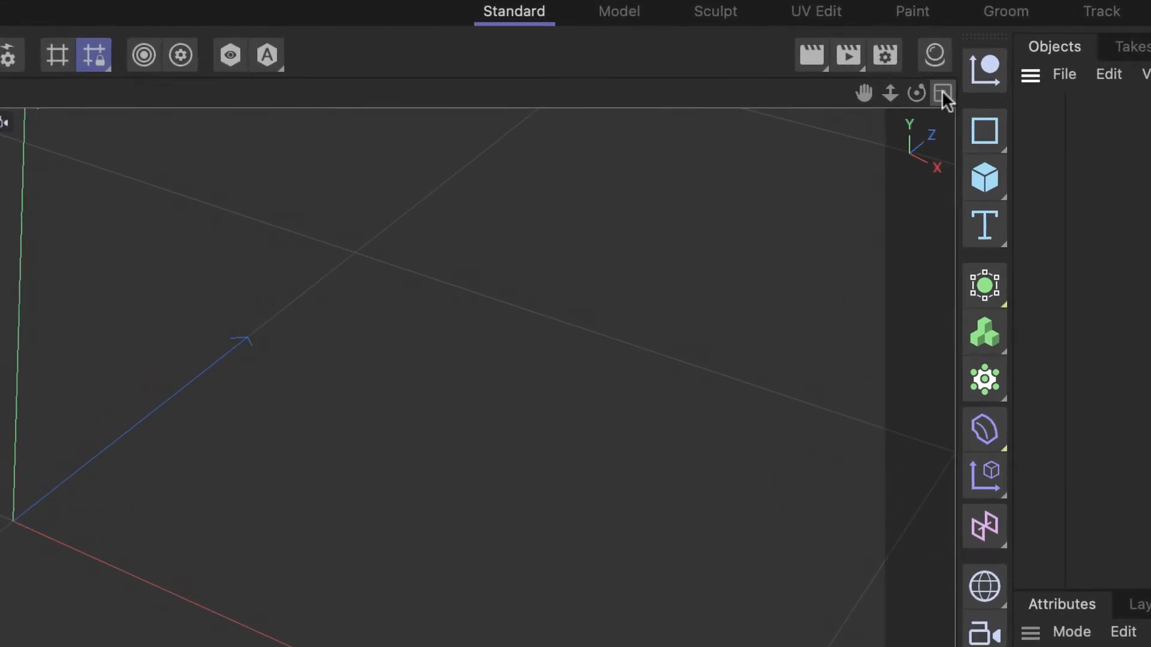
- In an empty scene, toggle the viewport layout so the Front view fills the viewport
left_click(944, 93)
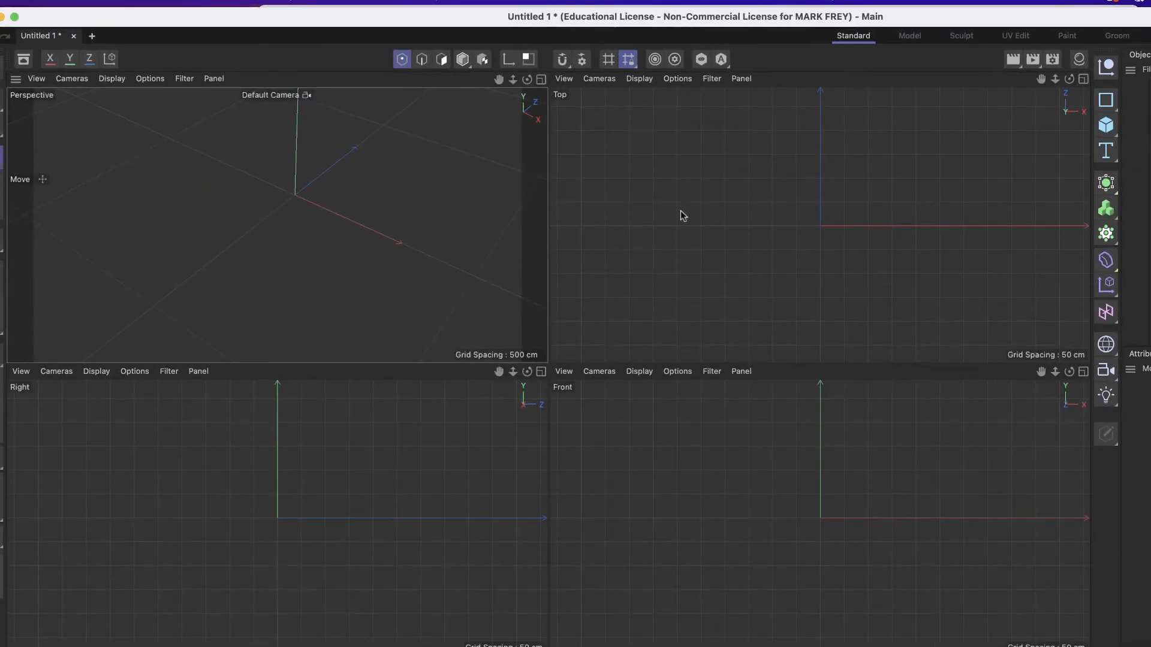
mouse_move(771, 442)
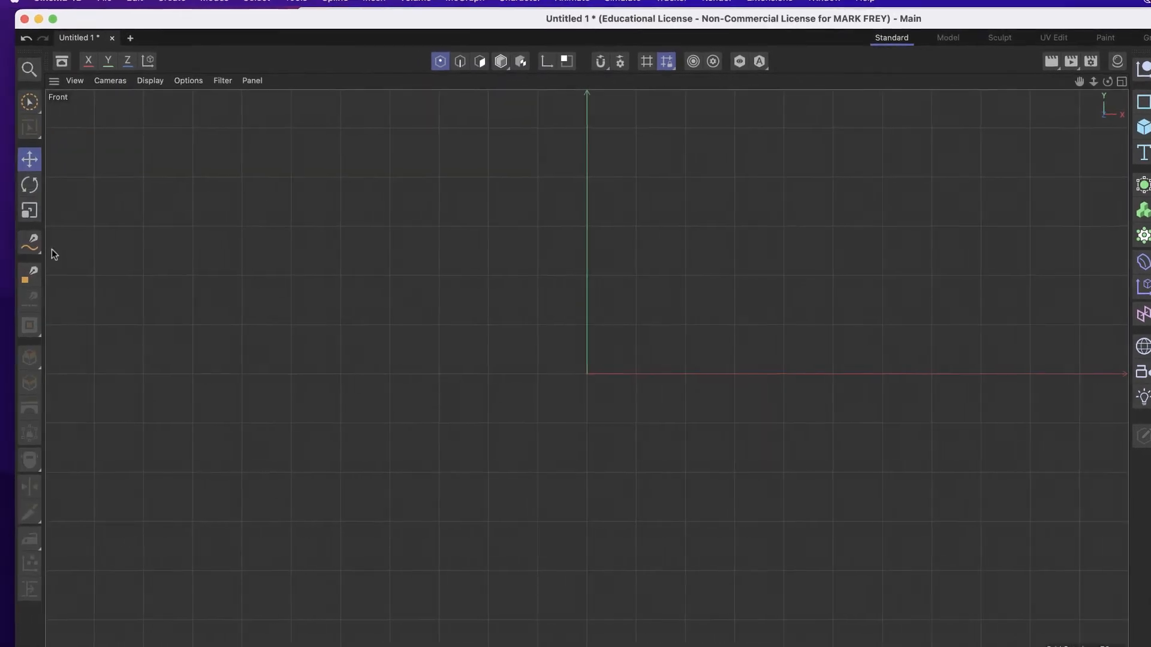
left_click(29, 245)
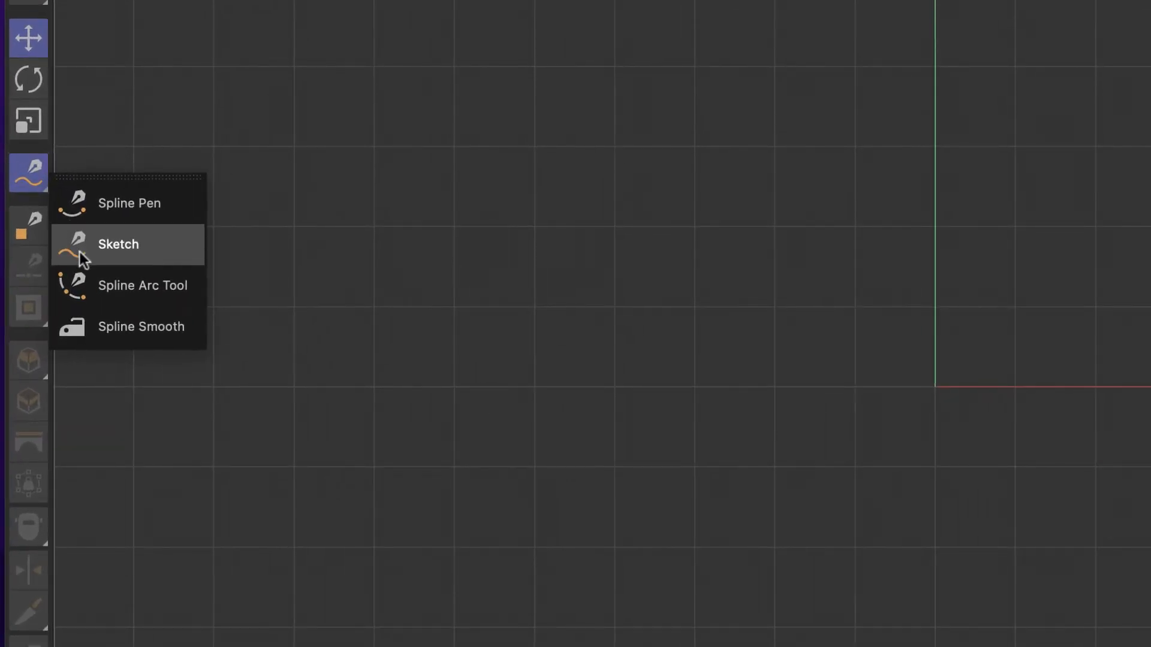
- Freehand-sketch a wavy vase profile spline right of the vertical axis in Front view
left_click(118, 245)
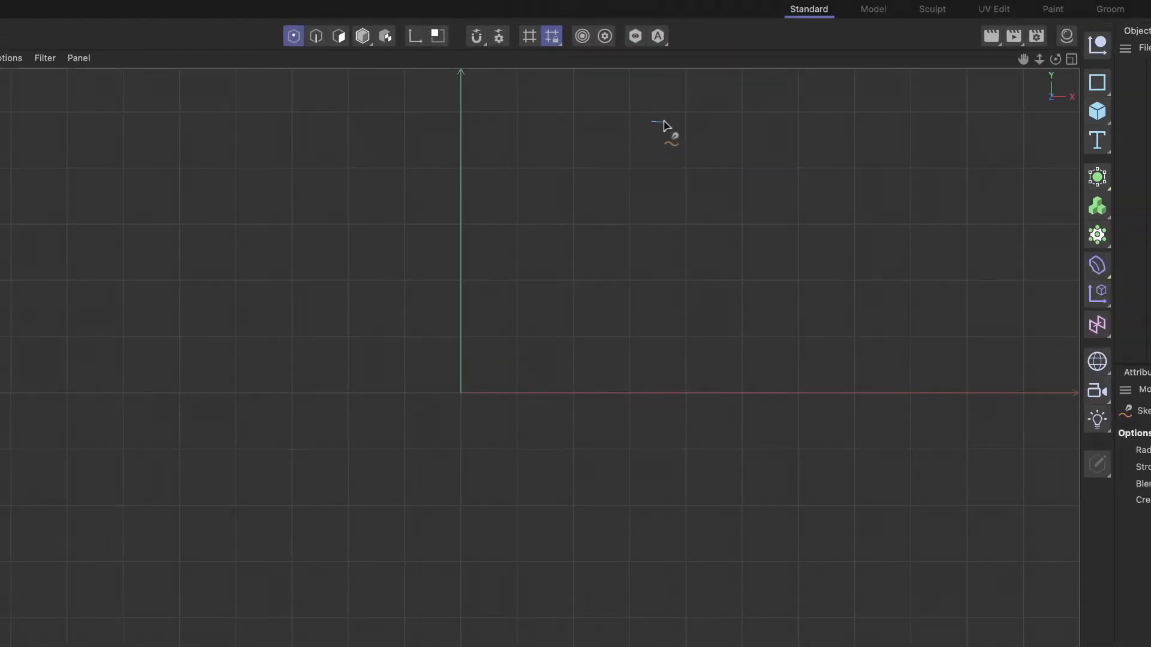
left_click_drag(658, 123, 800, 257)
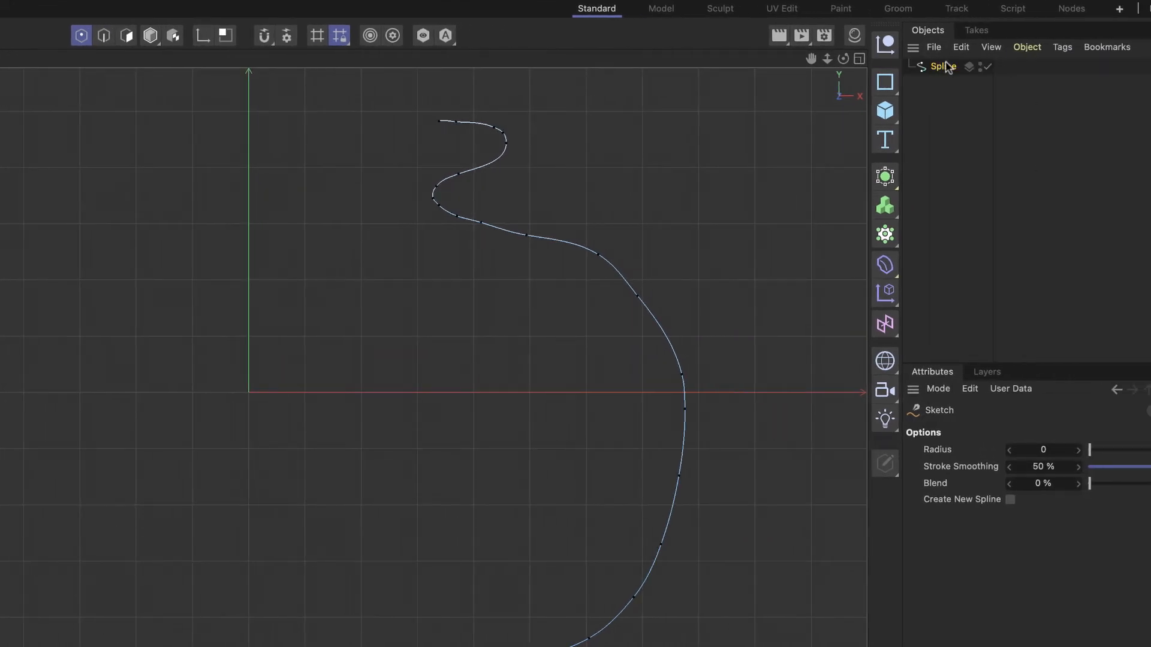
mouse_move(942, 66)
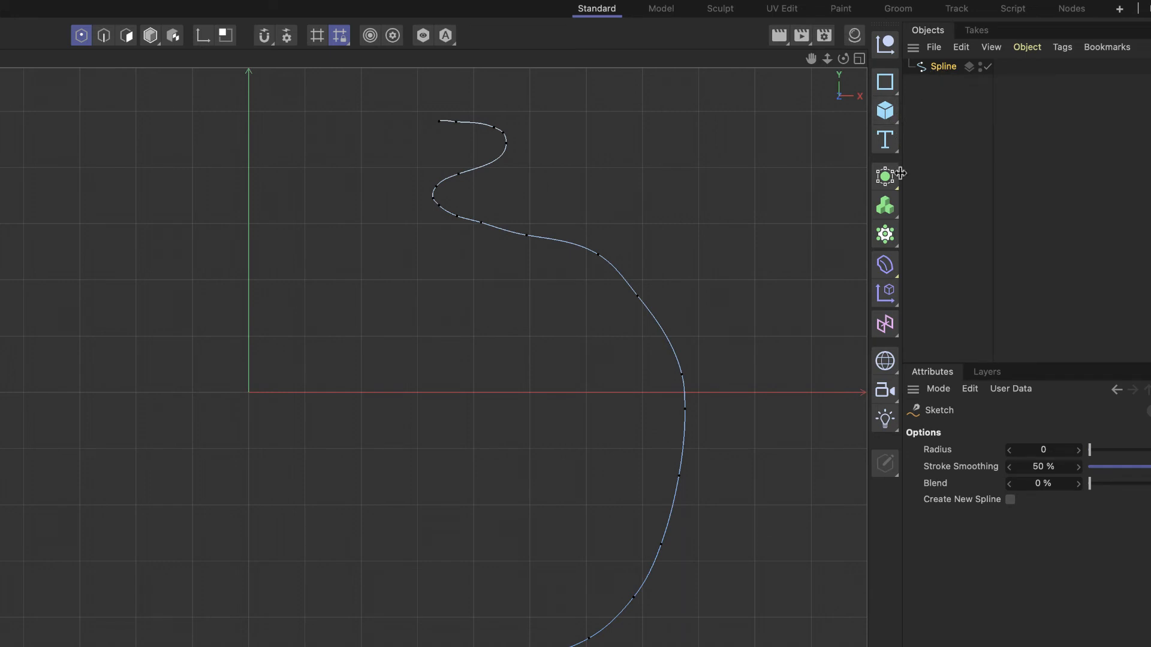
- Add a new Lathe generator and nest the sketched Spline under it
left_click(885, 176)
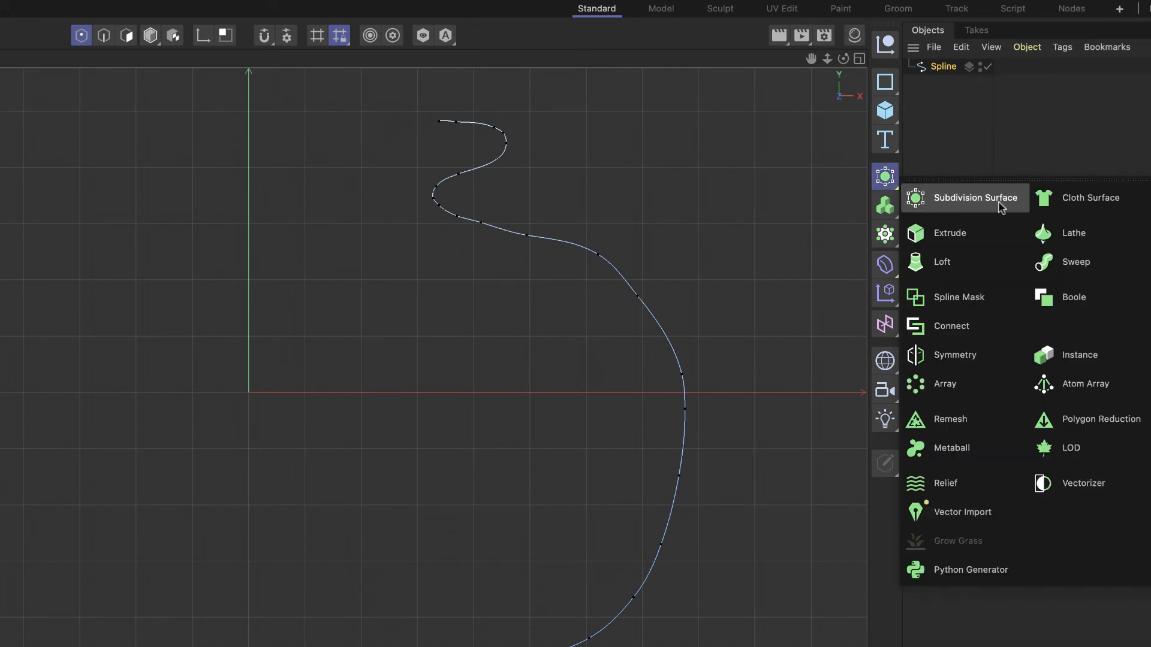
left_click(1072, 232)
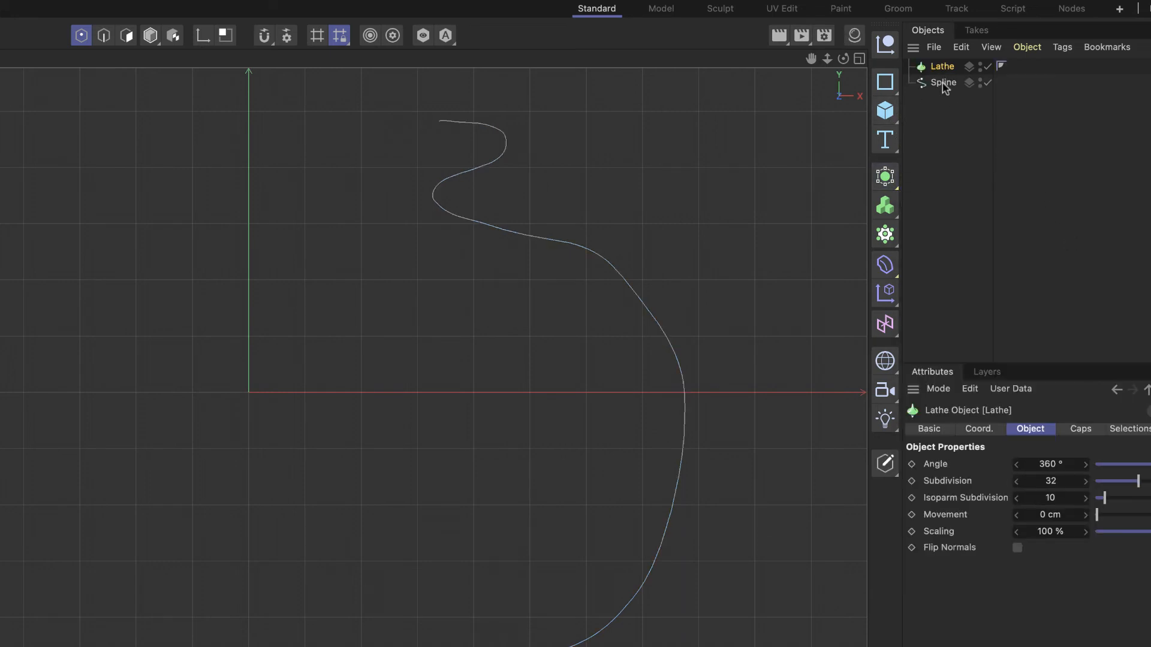
left_click(941, 66)
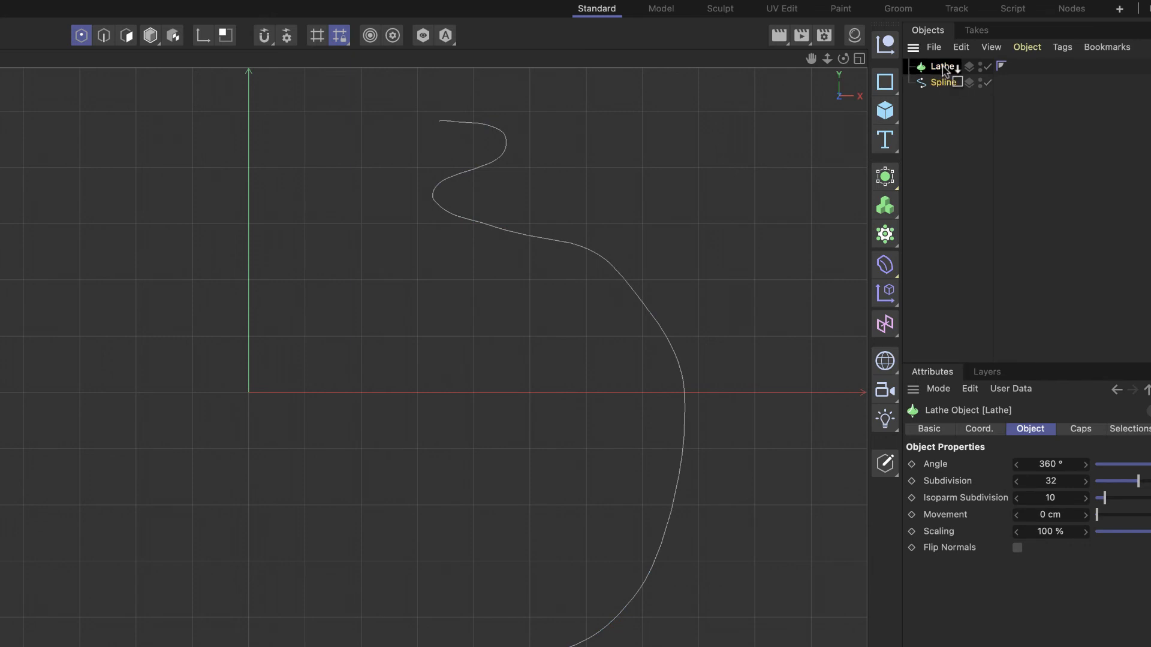
left_click(951, 82)
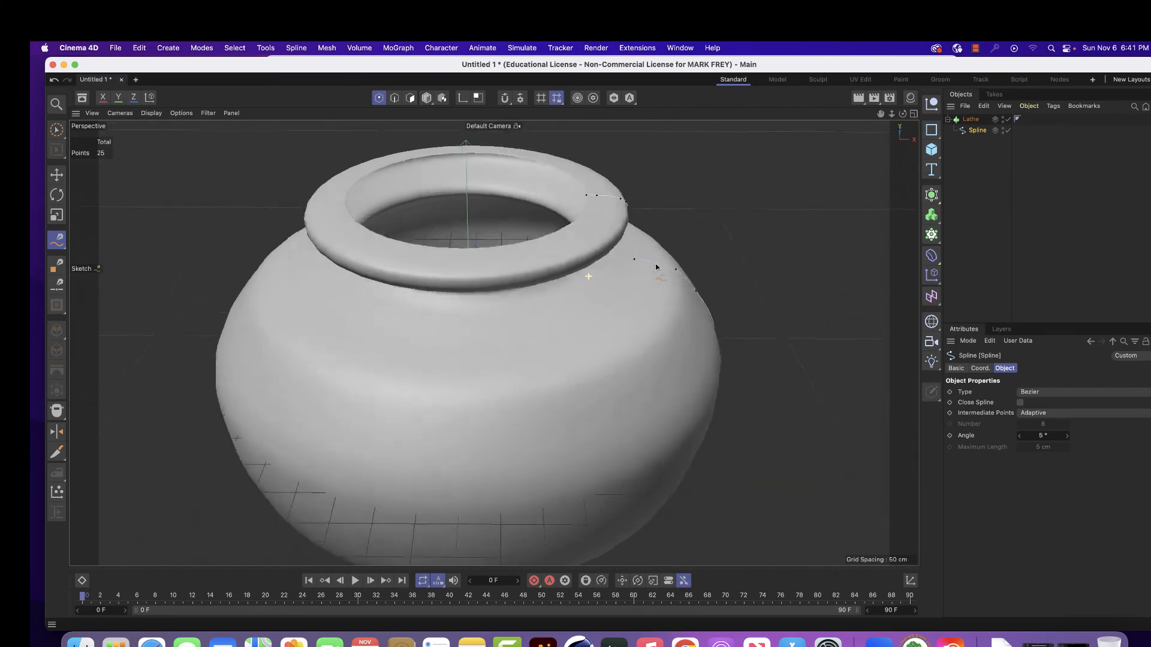
- Orbit the perspective view to show the vase's bulbous body, neck and flared rim
left_click_drag(587, 294, 572, 219)
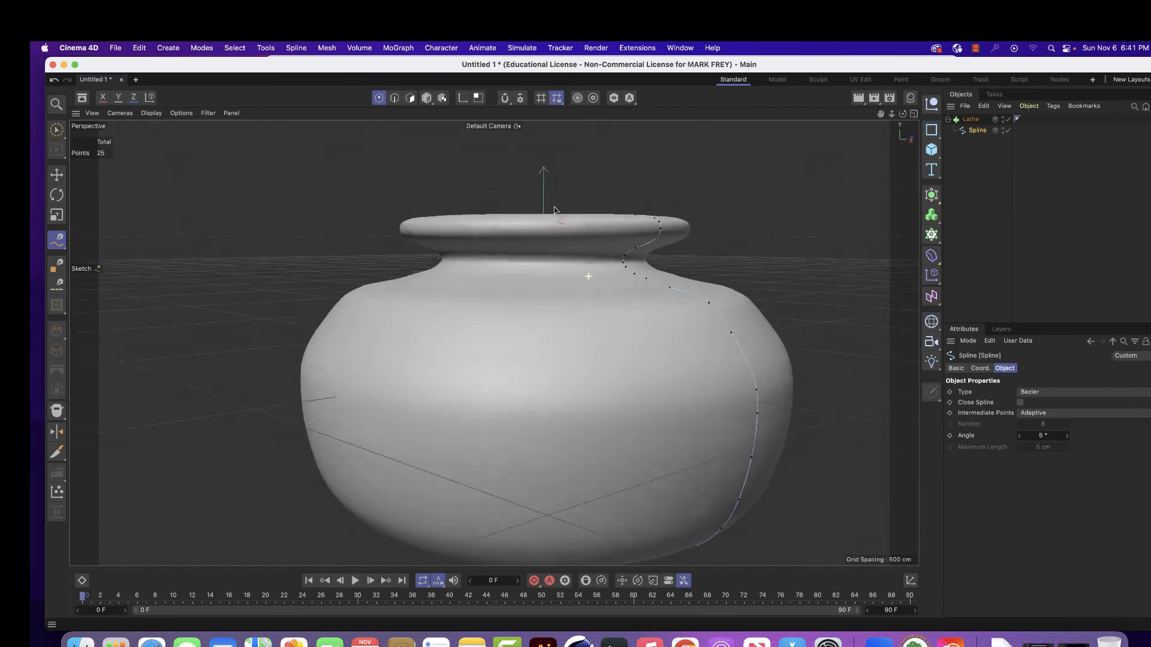